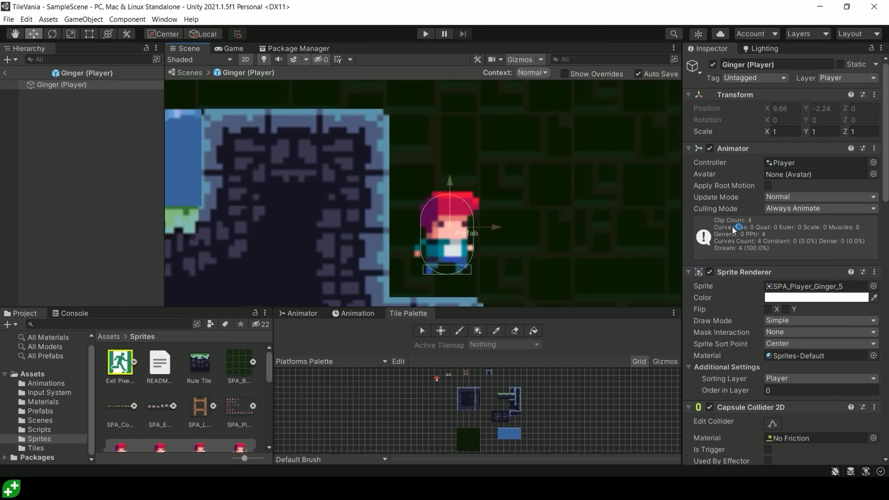
pyautogui.moveTo(444, 234)
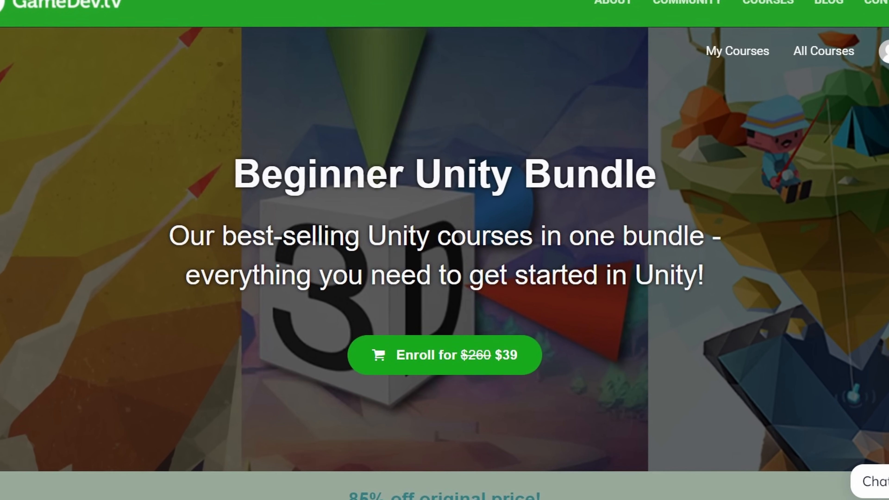
# Scroll the GameDev.tv page from the bundle banner down to the My Courses grid
pyautogui.scroll(-3)
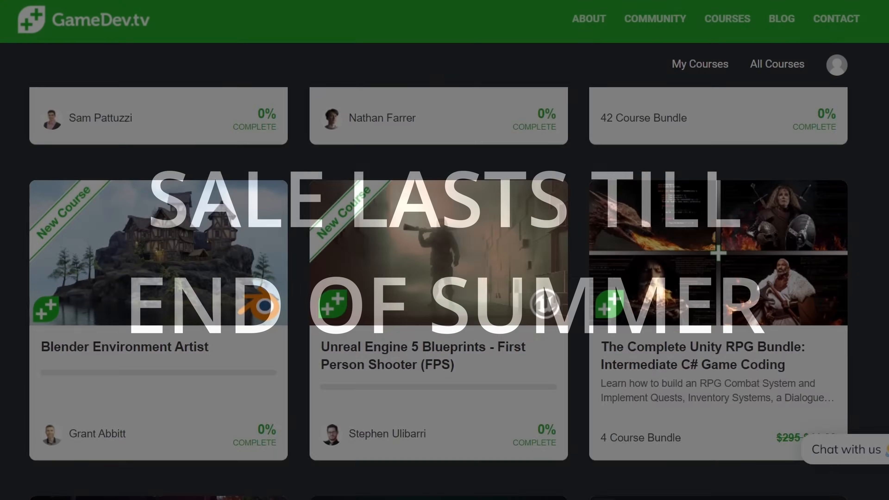
pyautogui.scroll(-3)
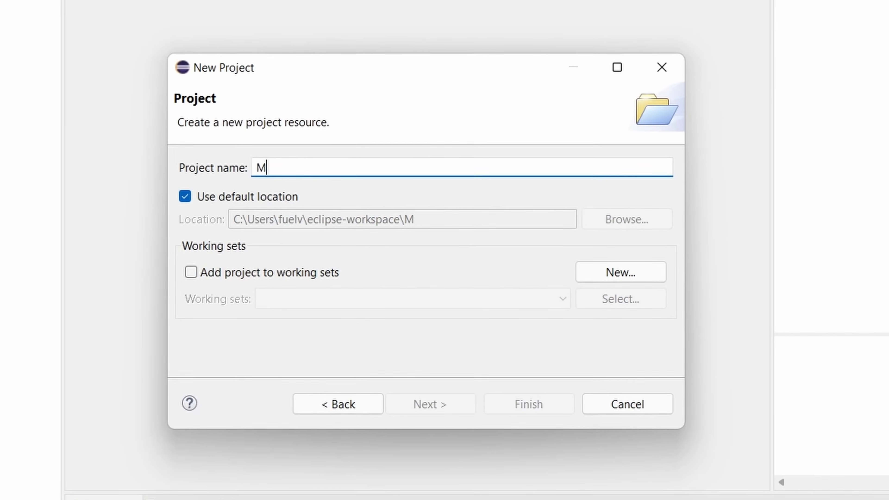
# Name the new Eclipse project 'My Super Cool Gmae'
pyautogui.write('y Super Cool Gmae')
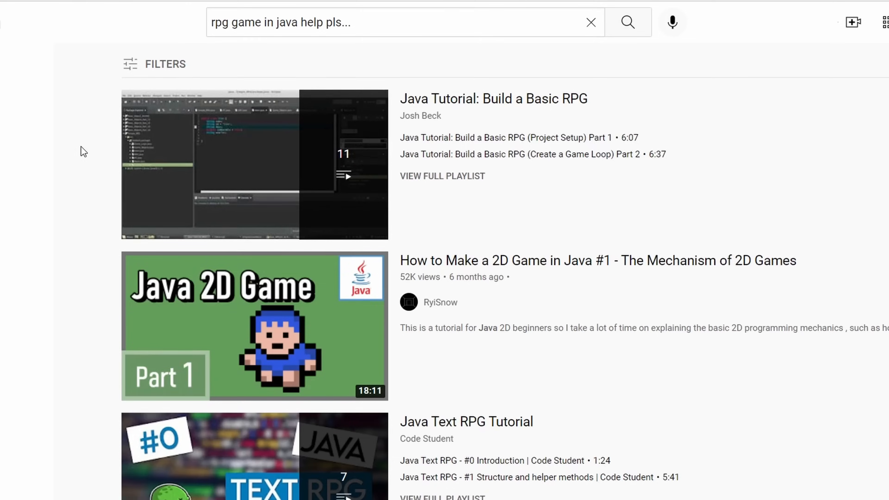
# Scroll down the YouTube results for Java RPG and 2D game tutorials
pyautogui.scroll(-3)
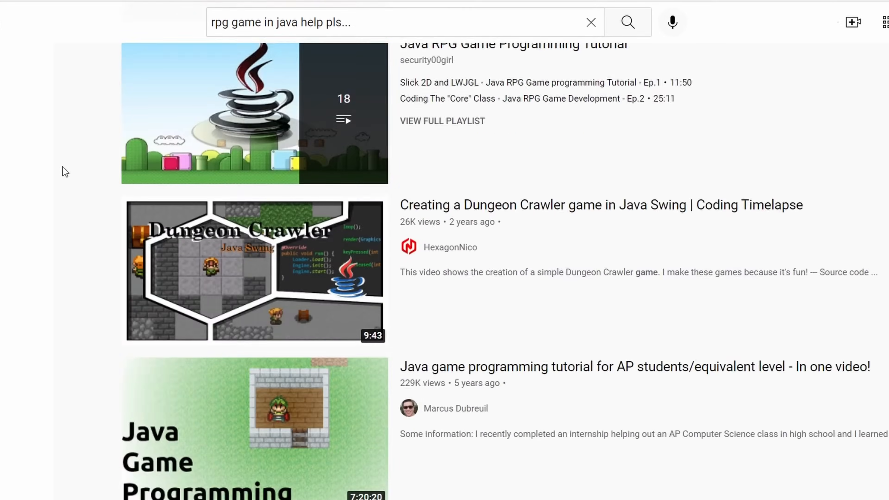
pyautogui.scroll(-3)
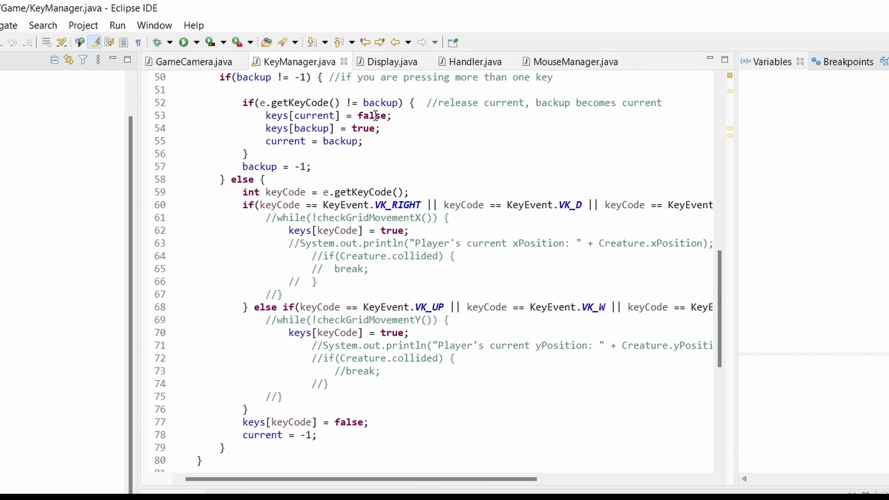
# View Game.java's display, thread, state and input fields and its 60 fps loop
pyautogui.click(388, 61)
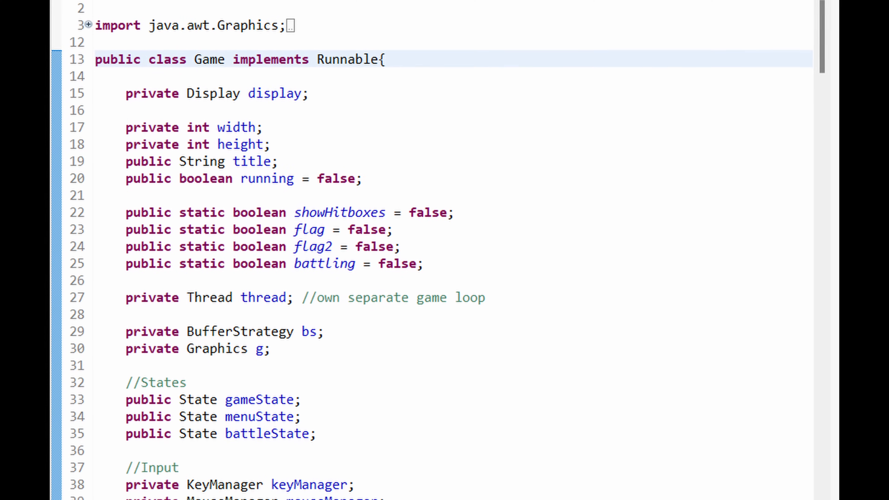
pyautogui.scroll(-3)
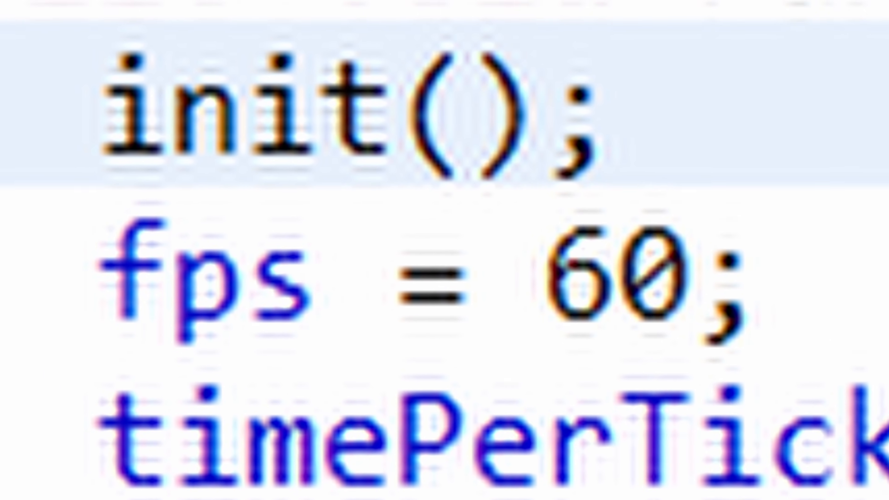
pyautogui.scroll(-3)
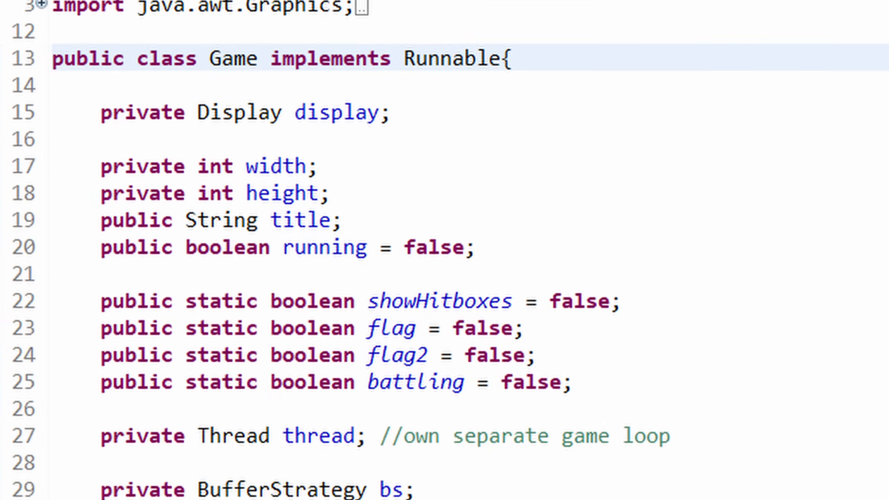
# View MouseManager.java and launch the game's empty 'RPG Game' window
pyautogui.click(162, 13)
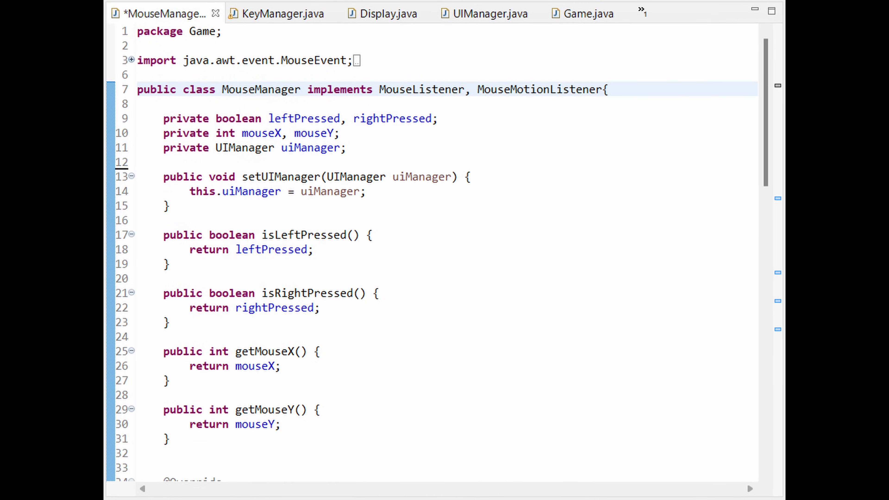
pyautogui.click(485, 13)
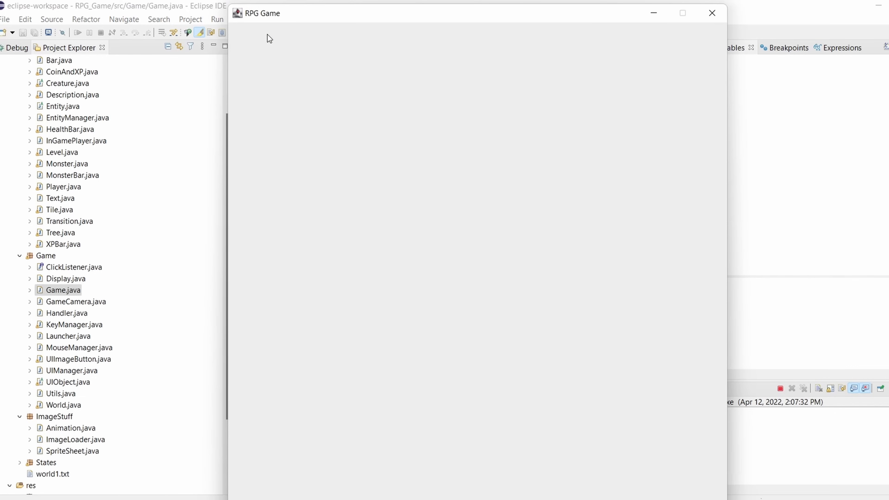
pyautogui.moveTo(346, 263)
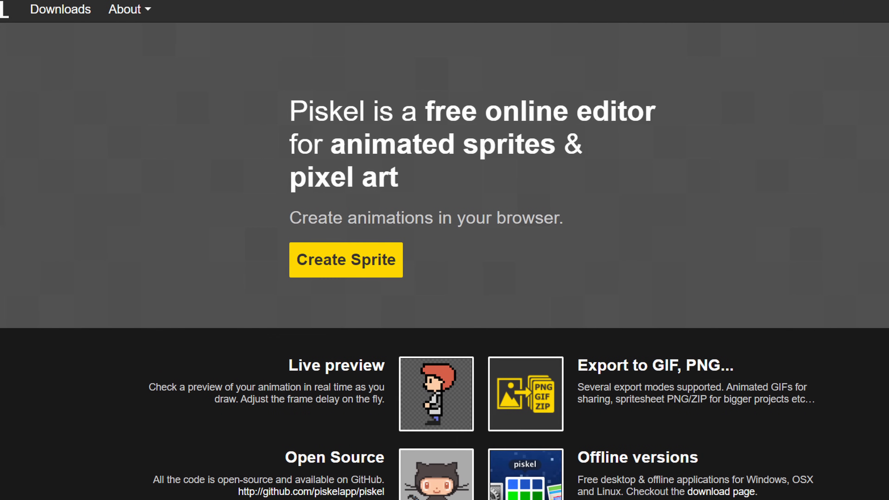
# Load the Tiles sprite sheet with battle buttons, trees and grass into the Piskel editor
pyautogui.click(345, 260)
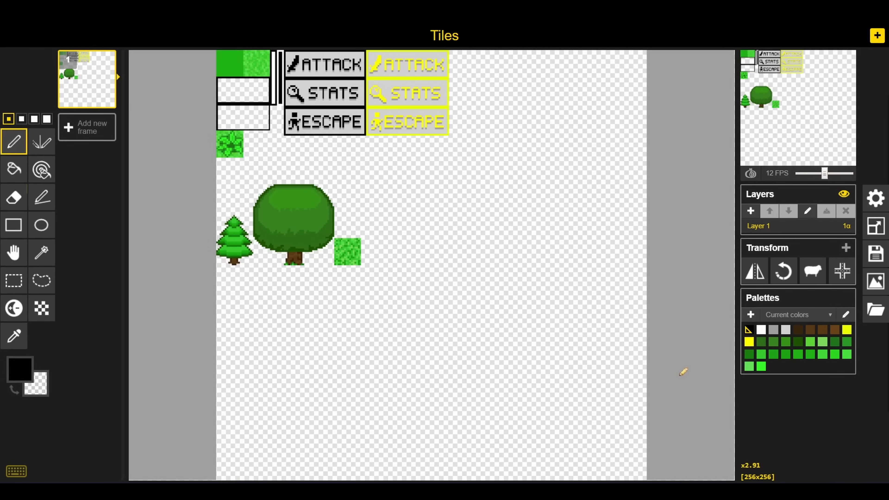
pyautogui.click(875, 282)
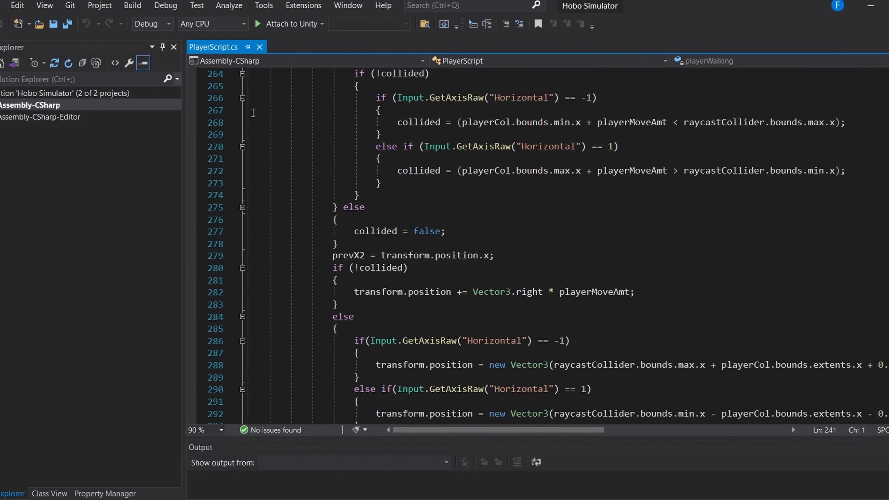
pyautogui.scroll(-3)
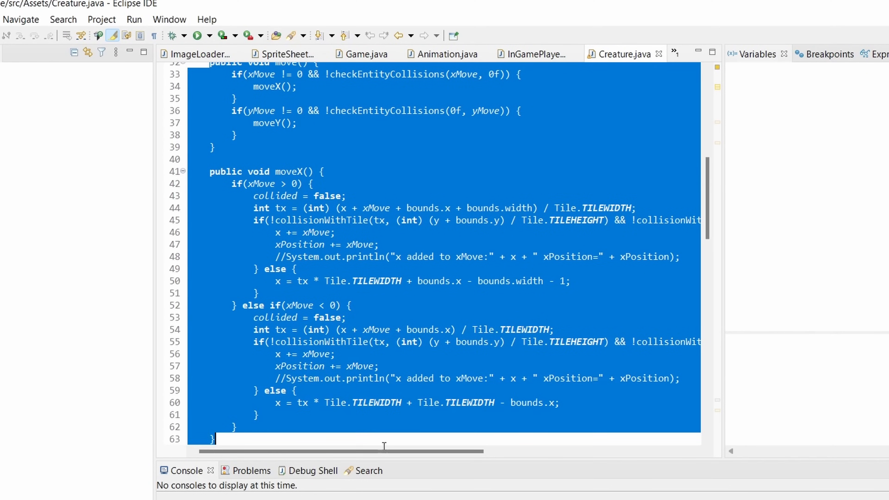
# Review Creature.java's moveX with collisionWithTile checks and deselect the code
pyautogui.scroll(-3)
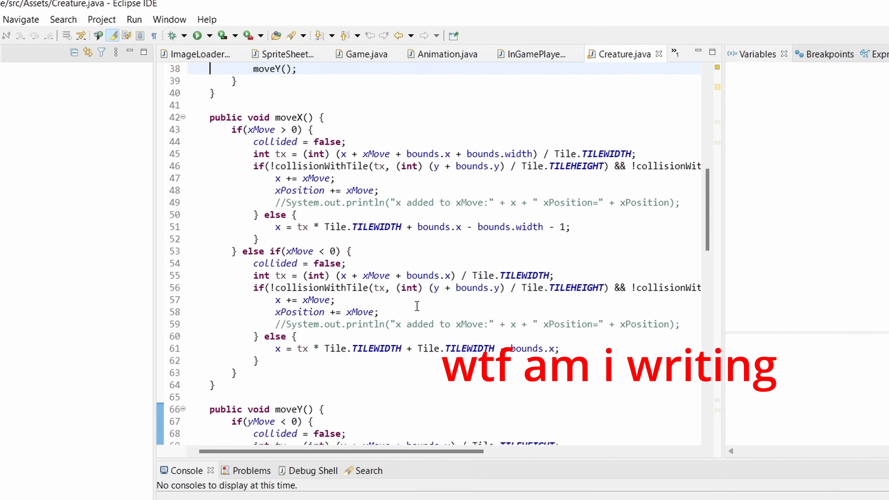
pyautogui.click(197, 35)
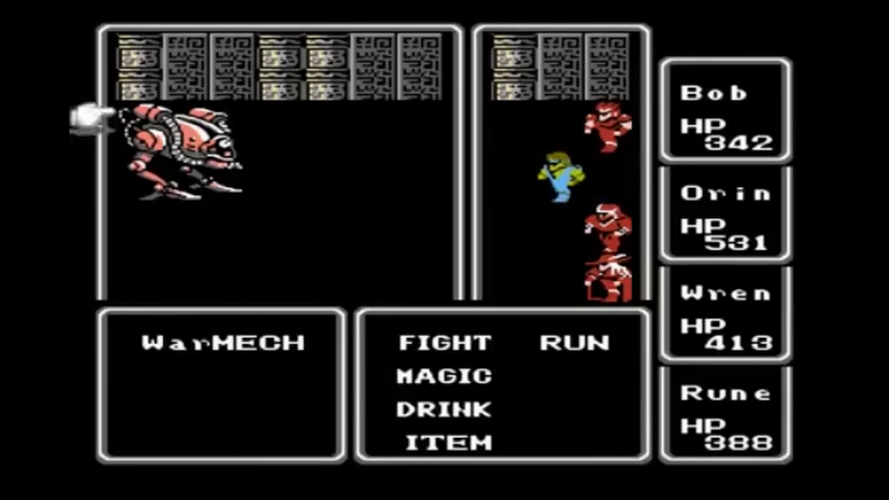
pyautogui.click(436, 377)
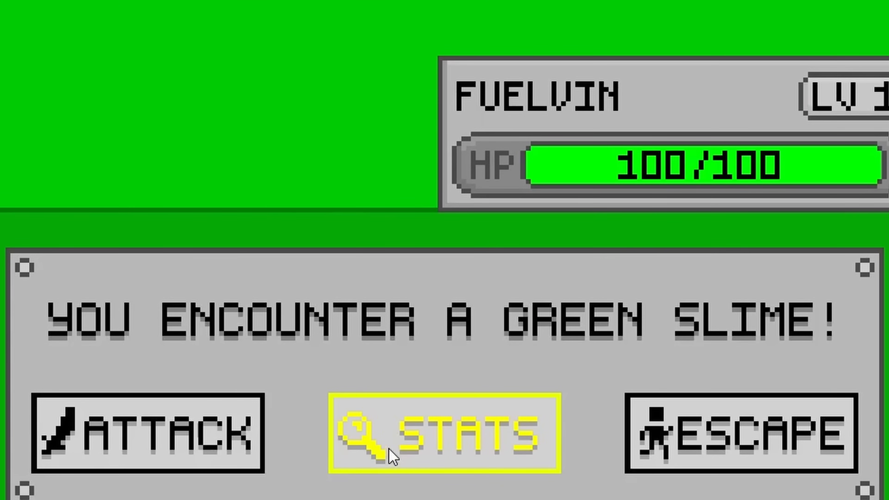
pyautogui.moveTo(422, 422)
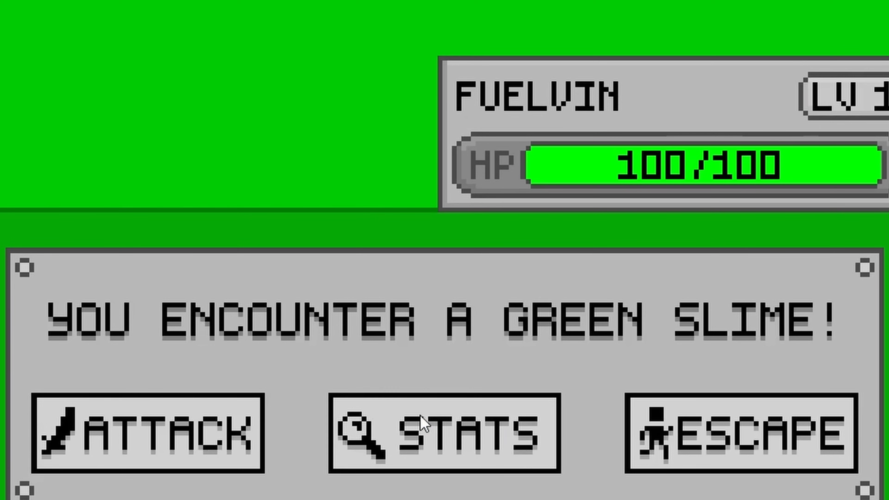
pyautogui.moveTo(430, 381)
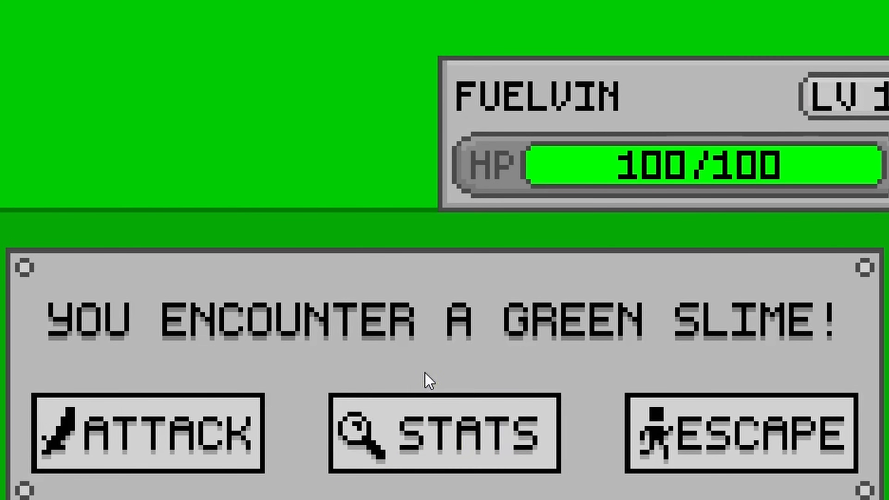
# Run the game to the green slime battle screen with Attack, Stats and Escape
pyautogui.click(444, 432)
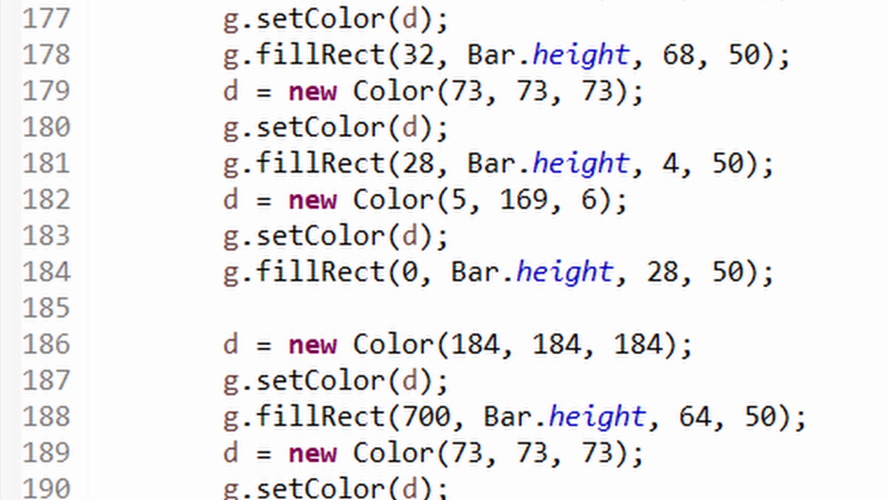
pyautogui.scroll(-3)
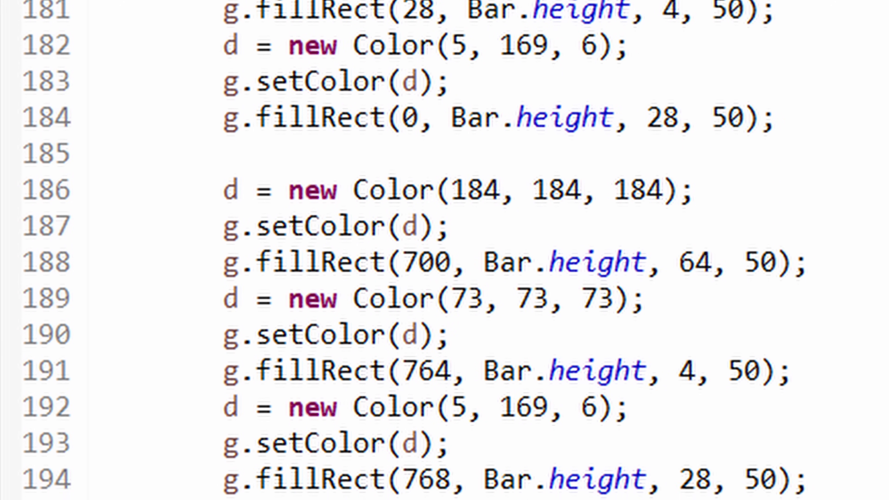
pyautogui.scroll(-3)
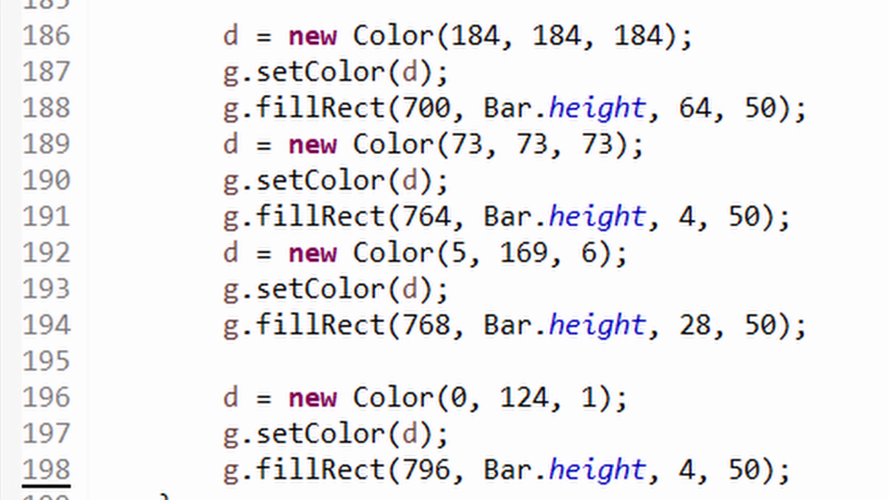